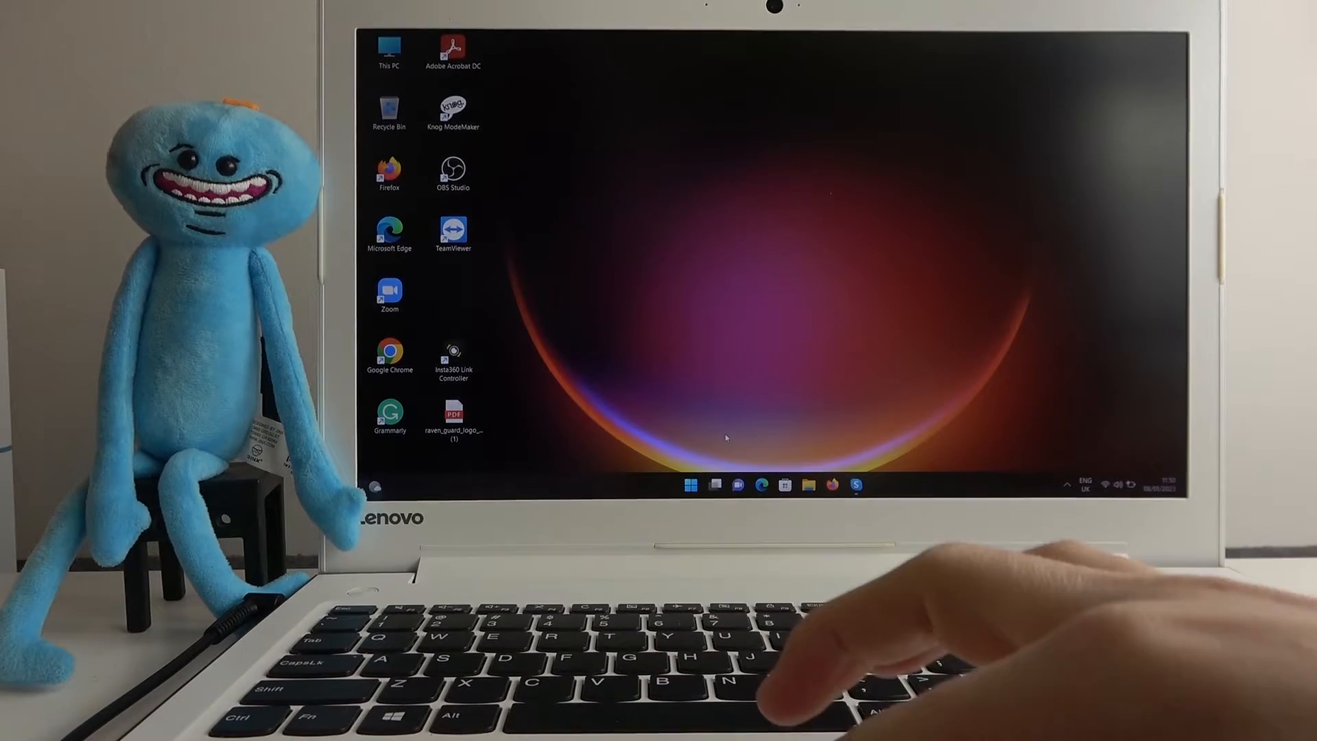
Search for 'bluetooth and other devices settings' and open the best-match Settings result
{"action": "left_click", "coordinate": [691, 484]}
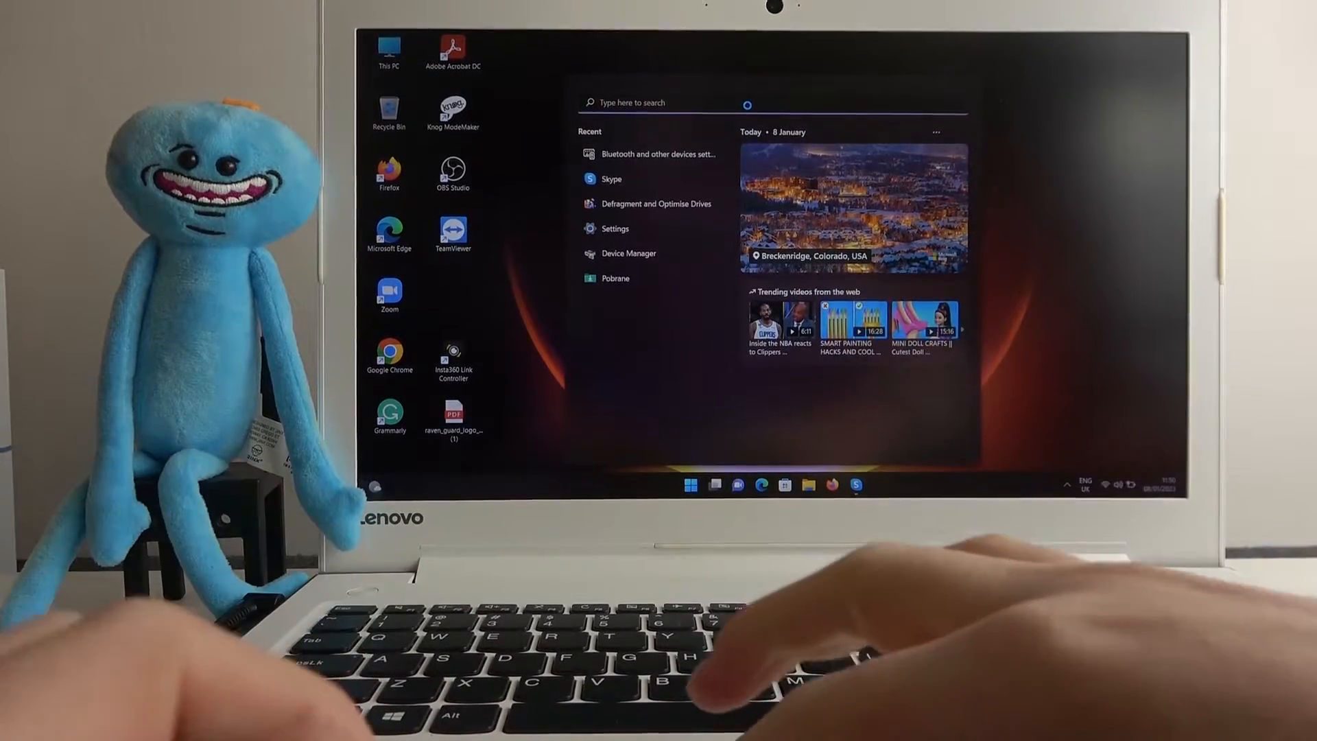
{"action": "type", "text": "bluetooth and other devices settings"}
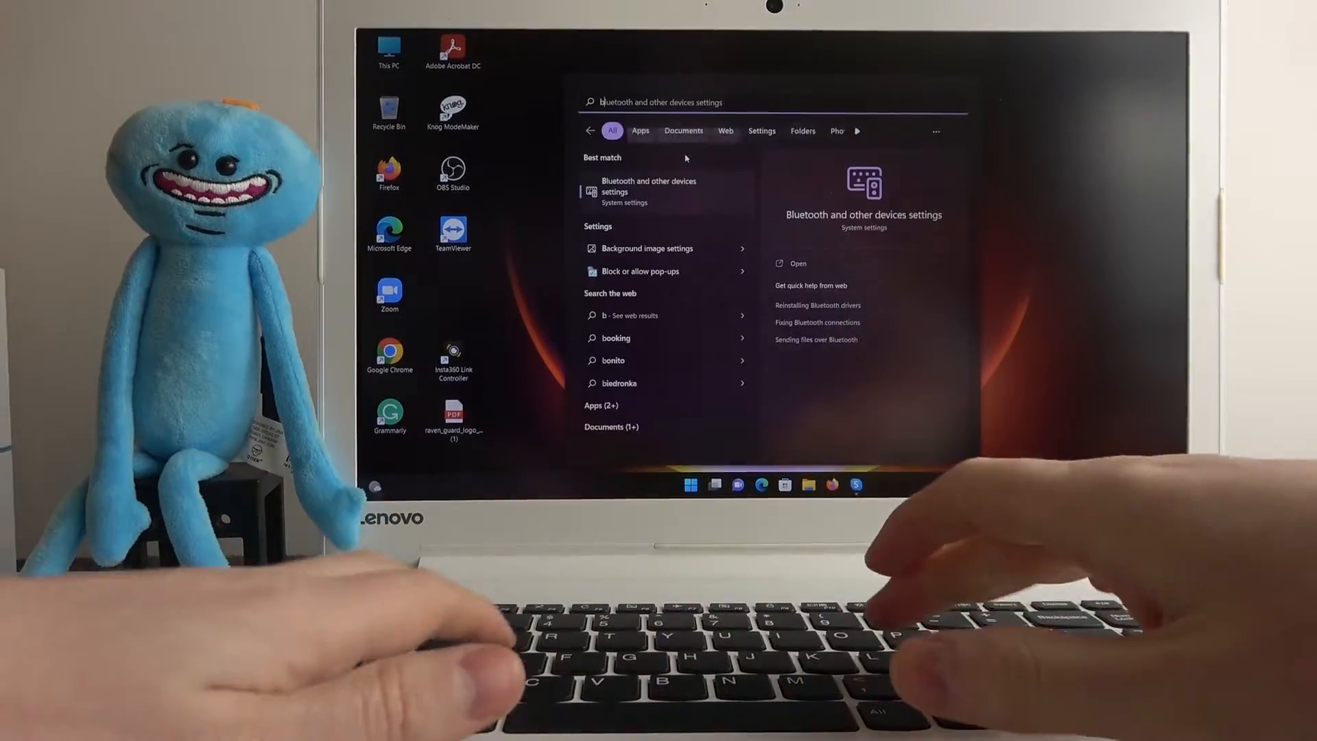
{"action": "type", "text": "bluett"}
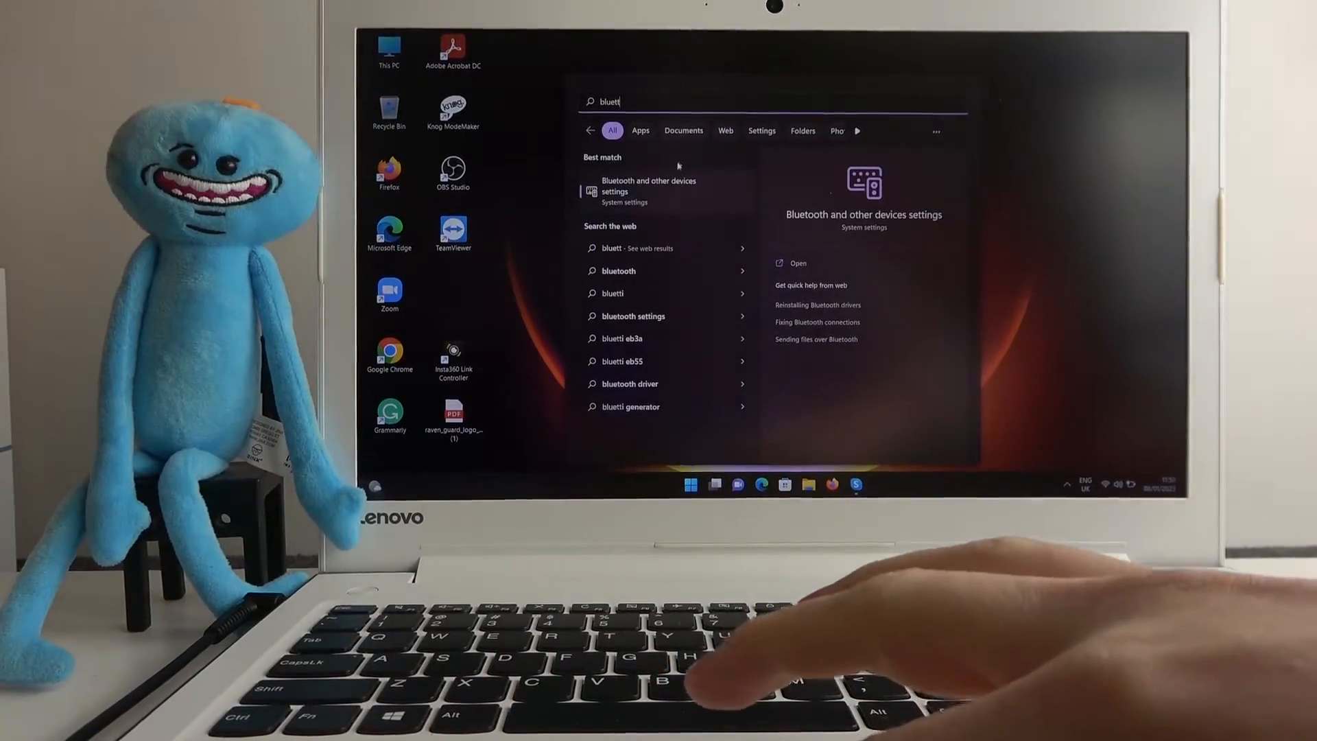
{"action": "left_click", "coordinate": [797, 264]}
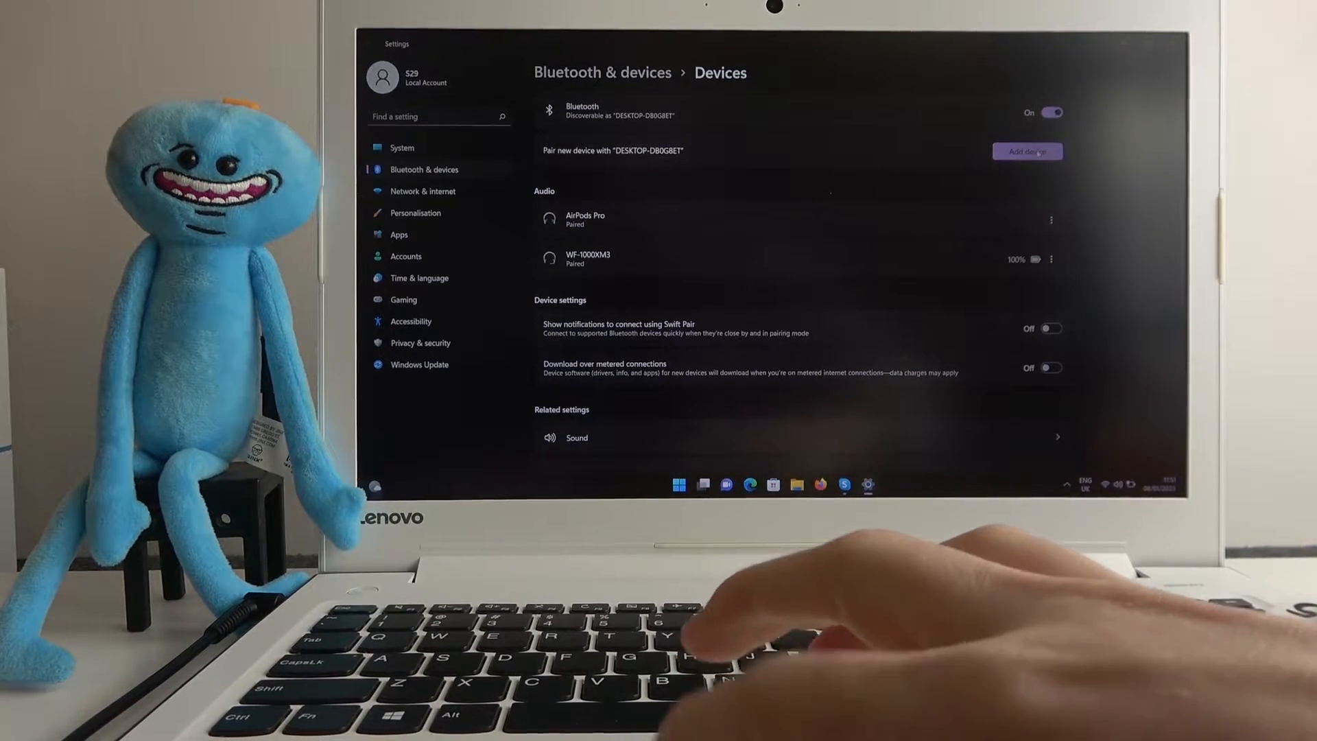
Add a Bluetooth device, pair the Tribit XSound Go speaker, and confirm with Done
{"action": "left_click", "coordinate": [1027, 151]}
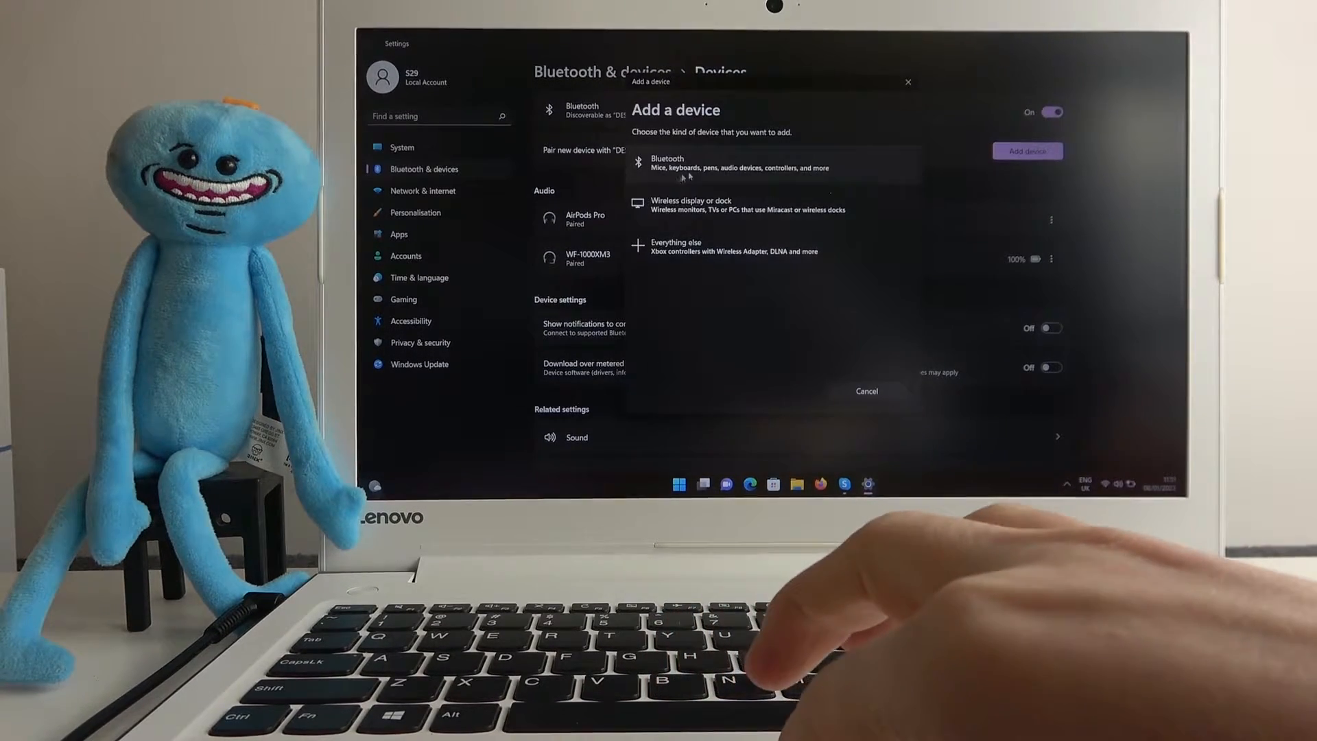
{"action": "left_click", "coordinate": [740, 163]}
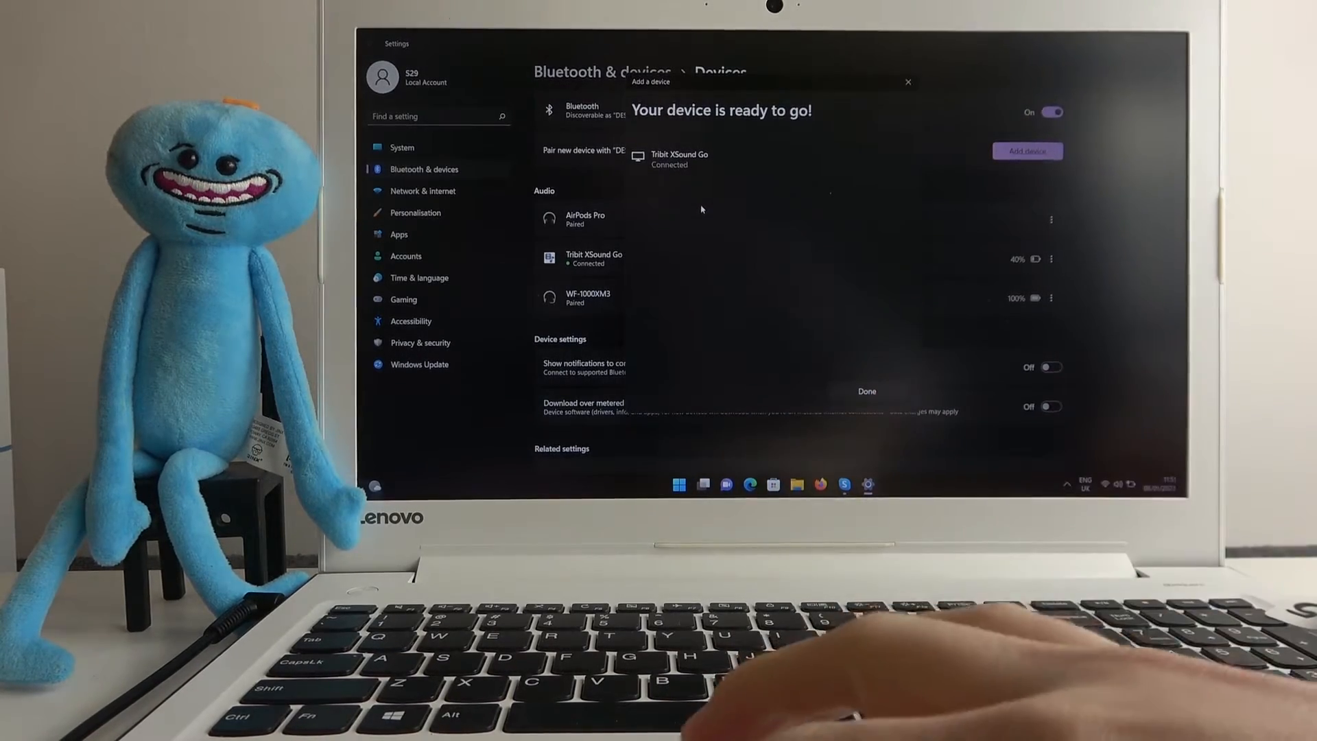
{"action": "left_click", "coordinate": [866, 391]}
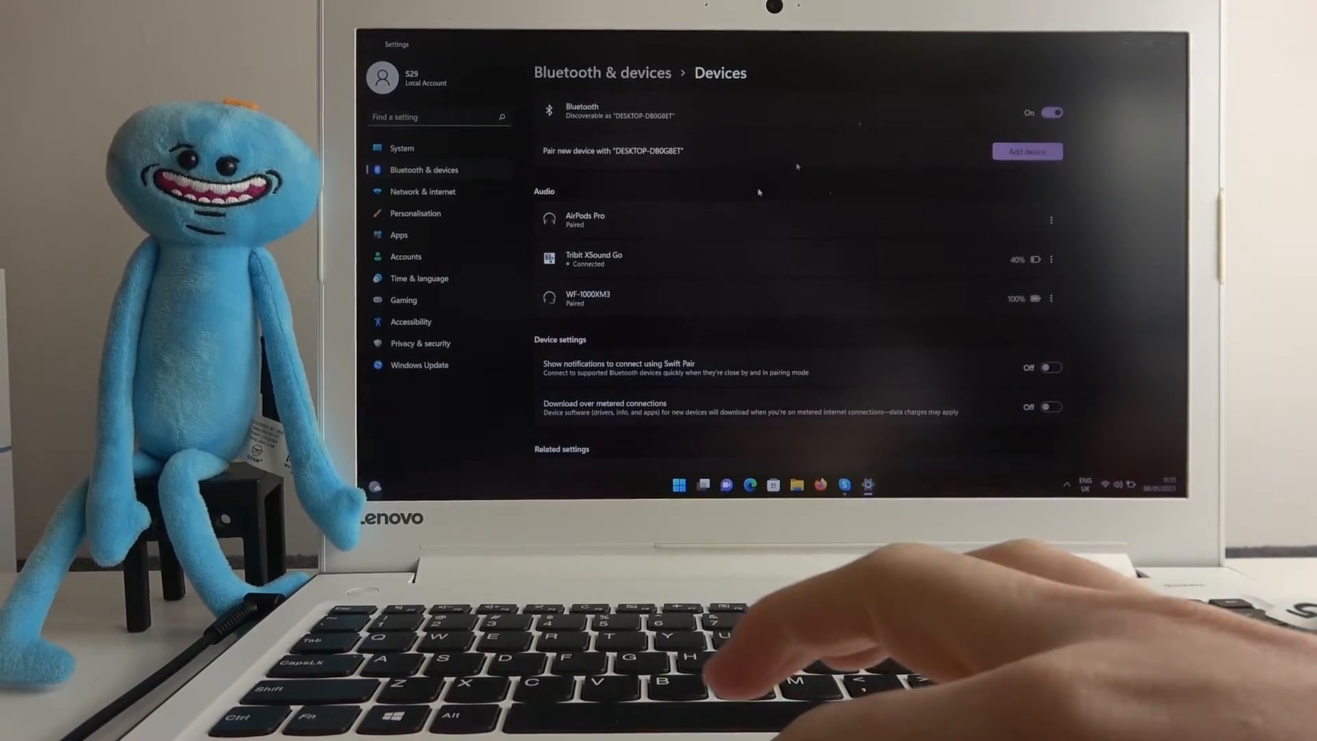